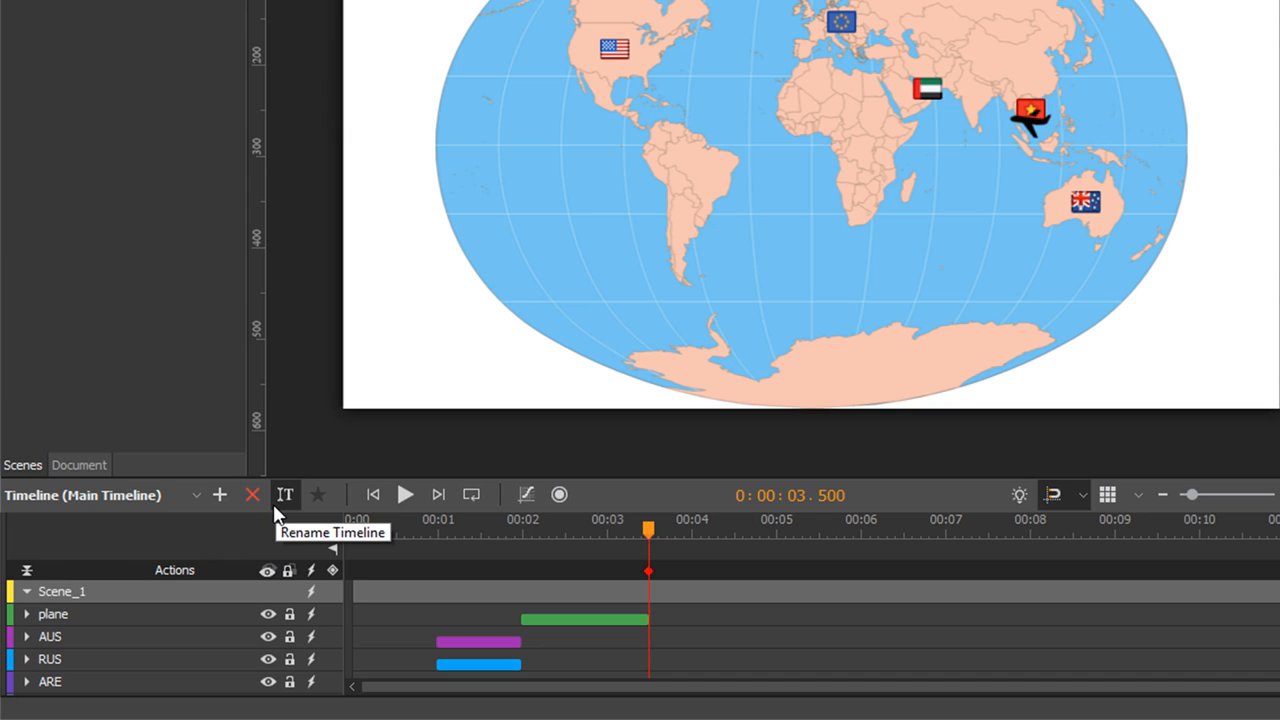
pyautogui.moveTo(319, 515)
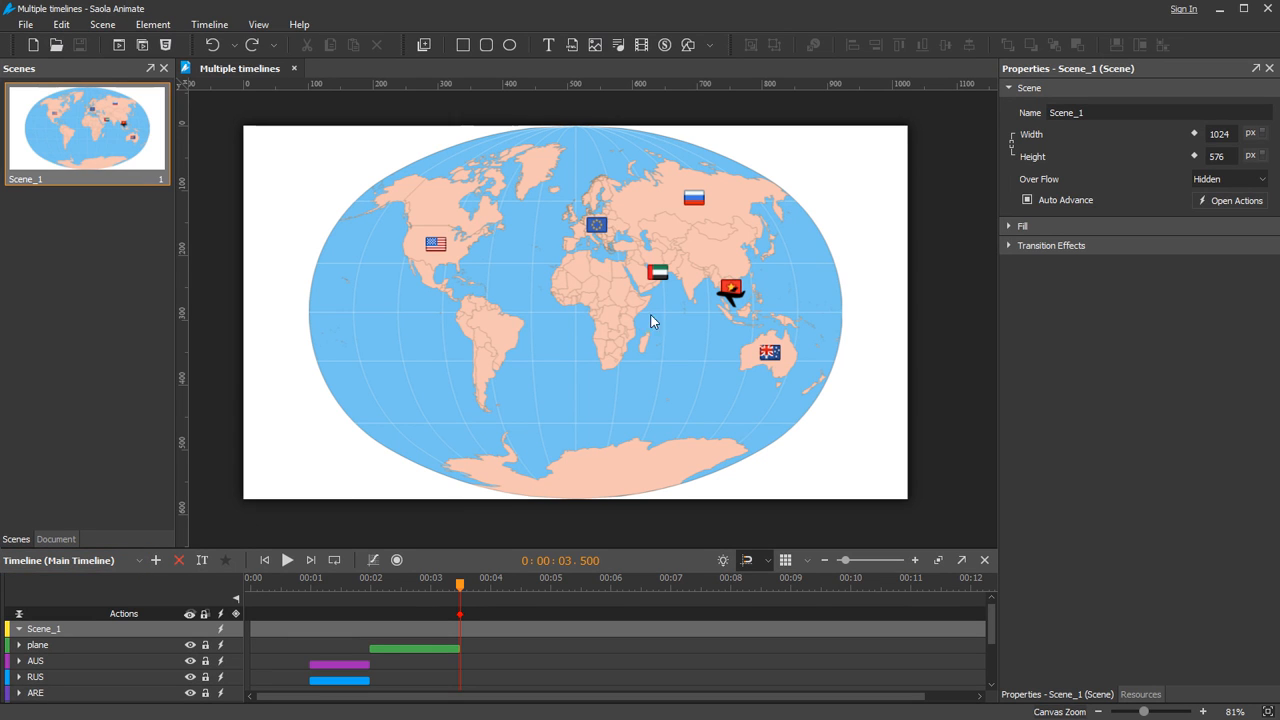
pyautogui.moveTo(538, 247)
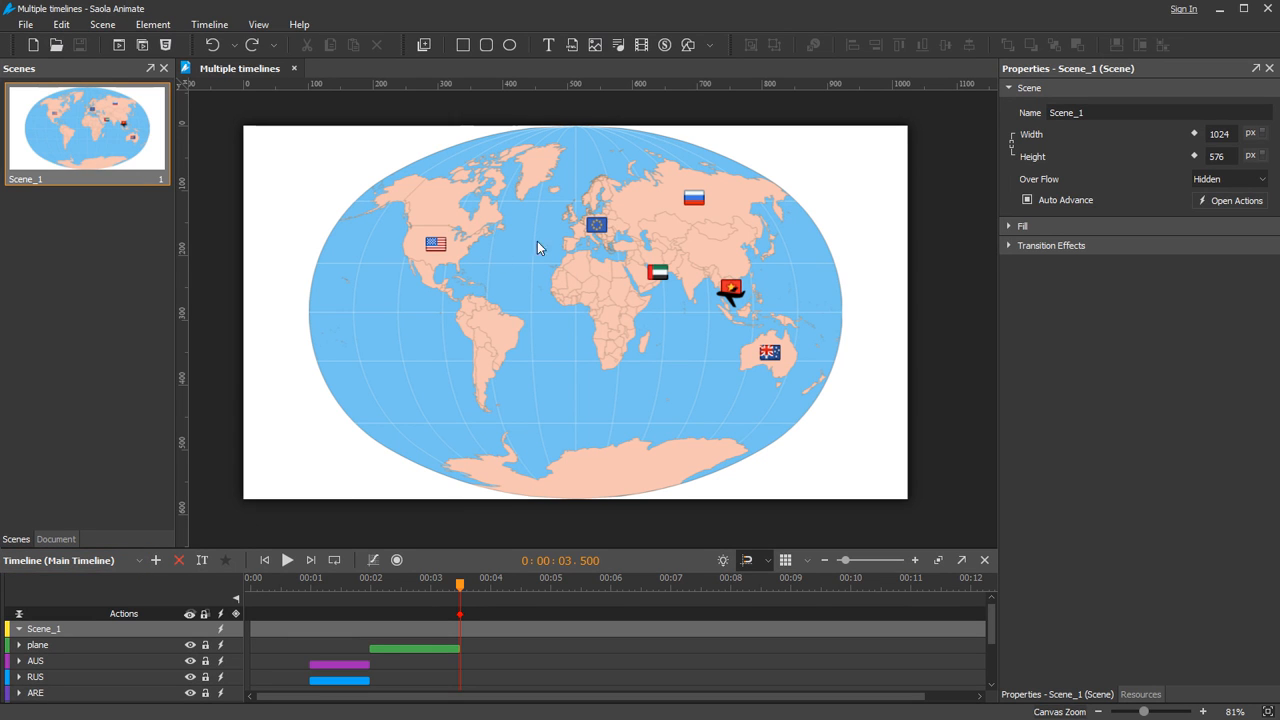
pyautogui.moveTo(745, 305)
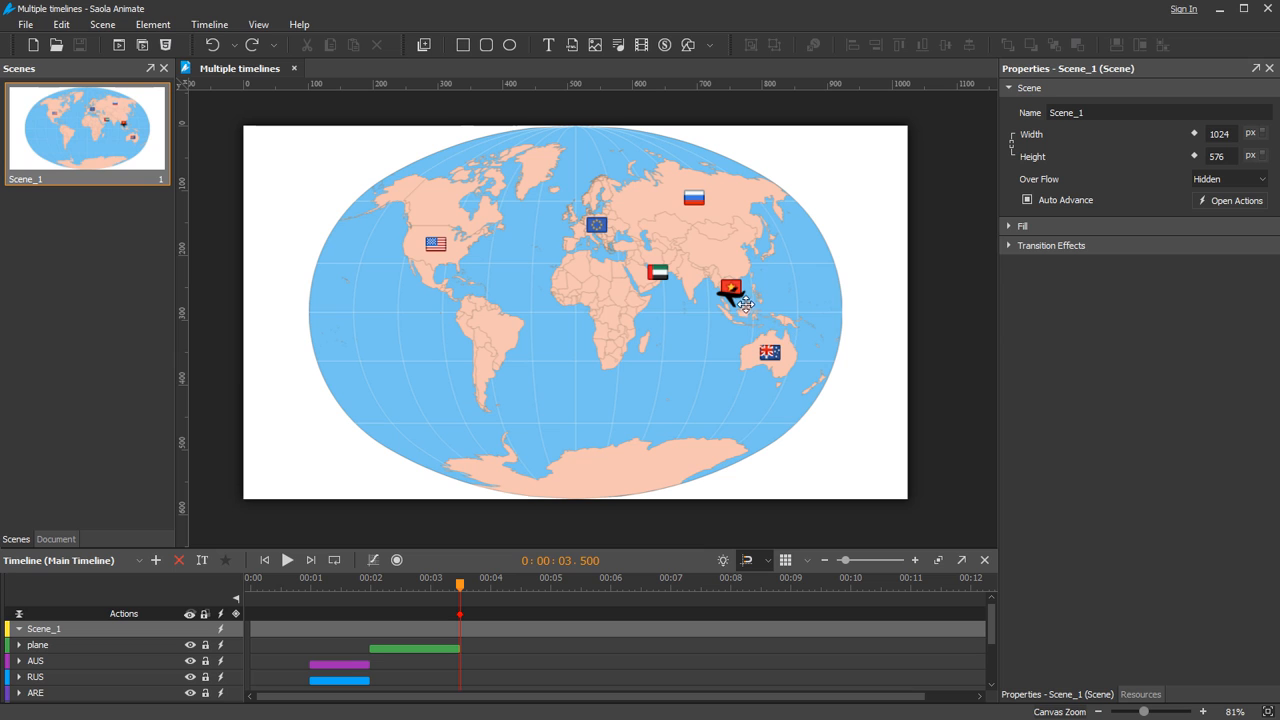
pyautogui.moveTo(750, 303)
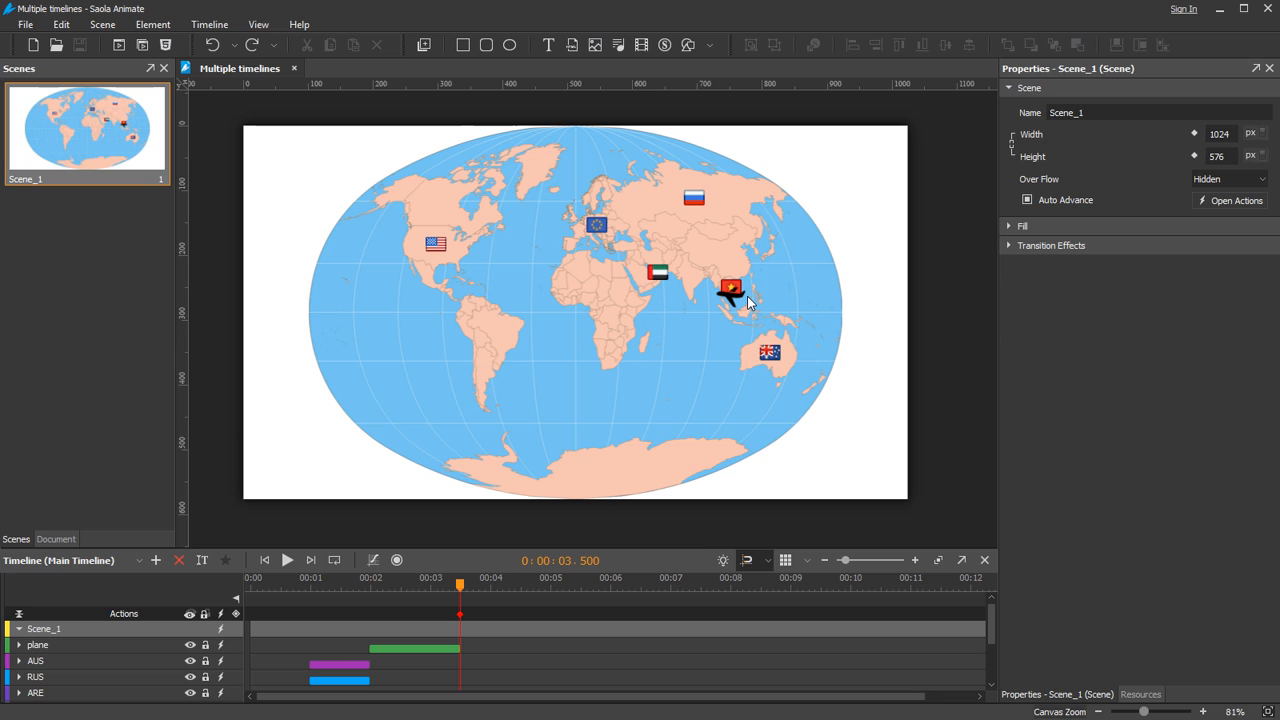
pyautogui.moveTo(700, 294)
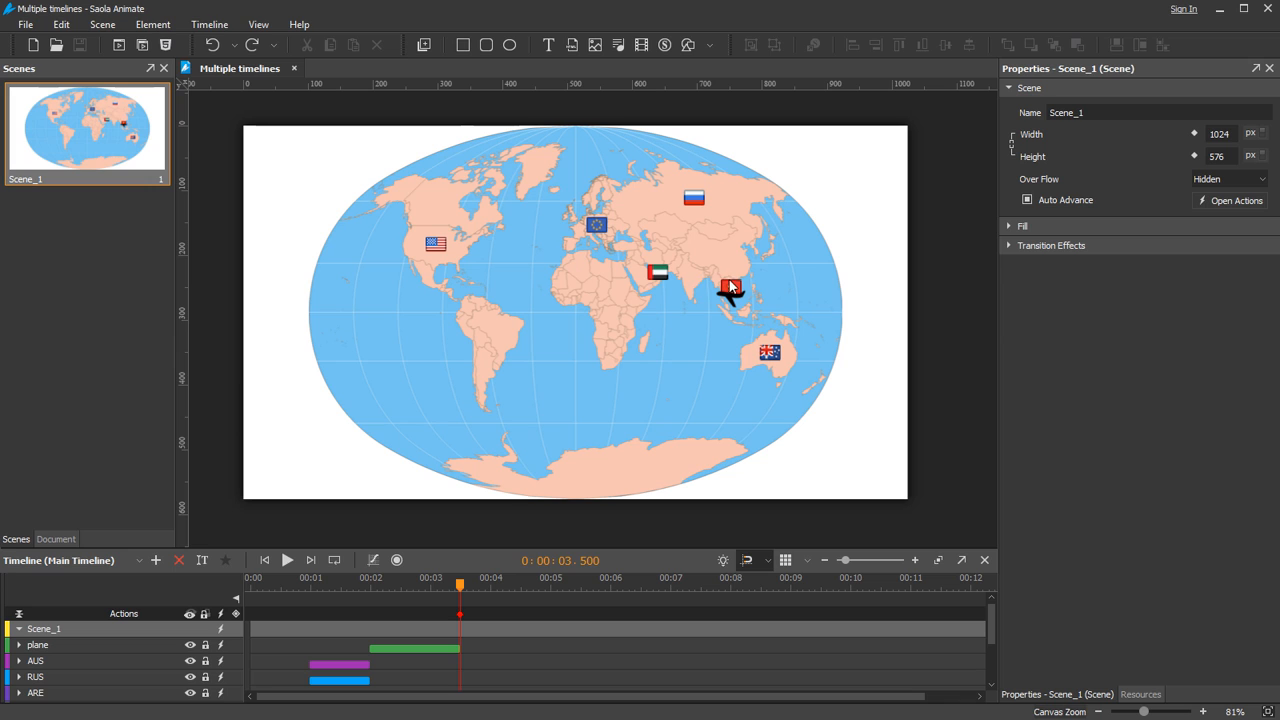
pyautogui.moveTo(757, 227)
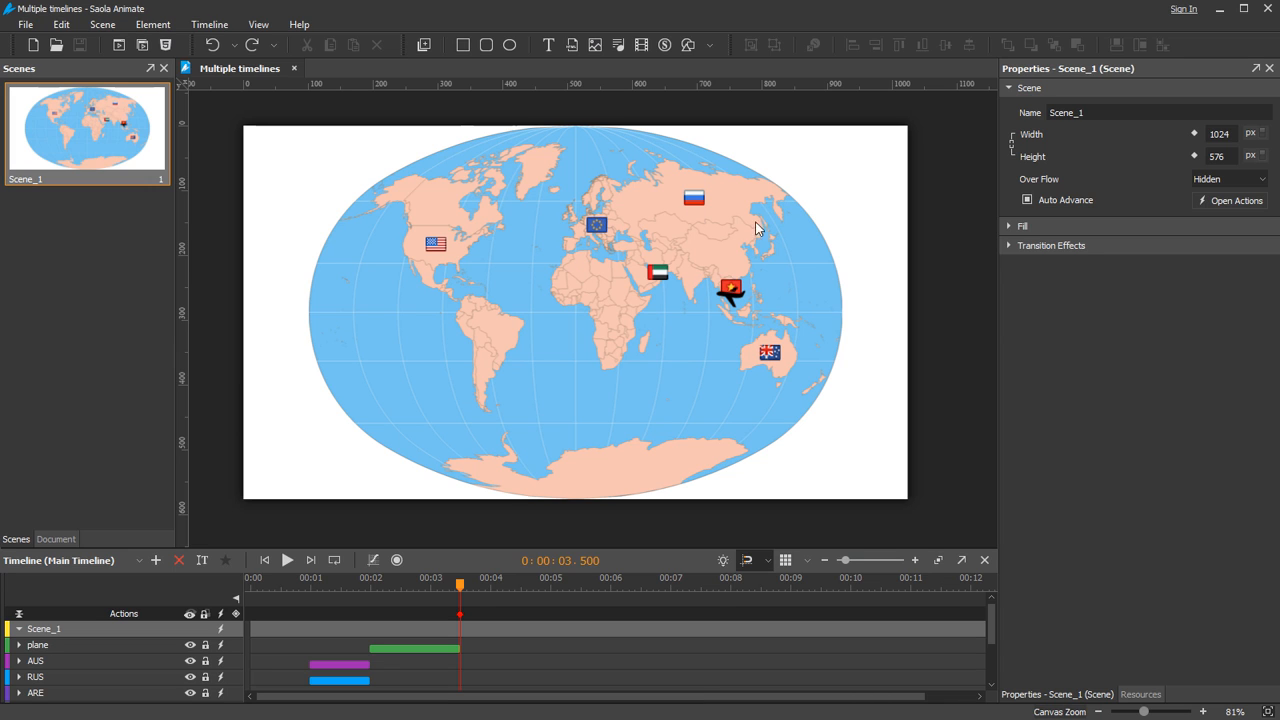
pyautogui.moveTo(800, 333)
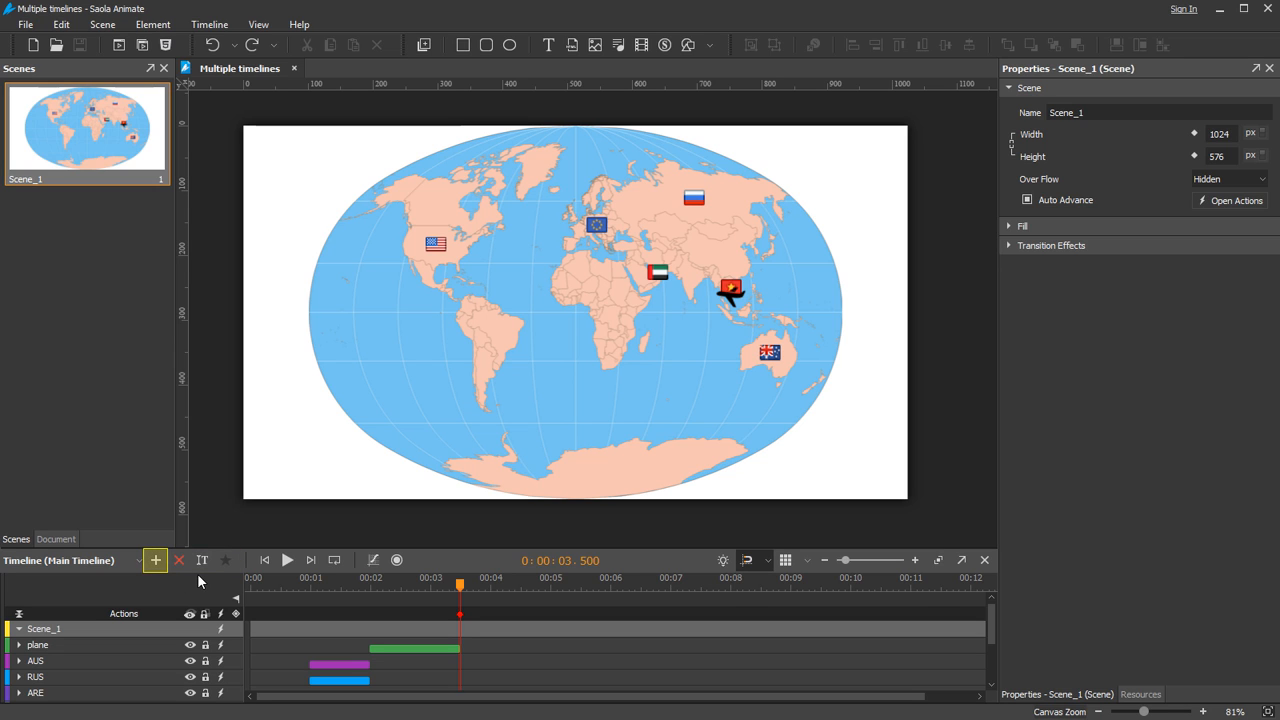
# - Create an empty new timeline named USA and make it active
pyautogui.click(155, 560)
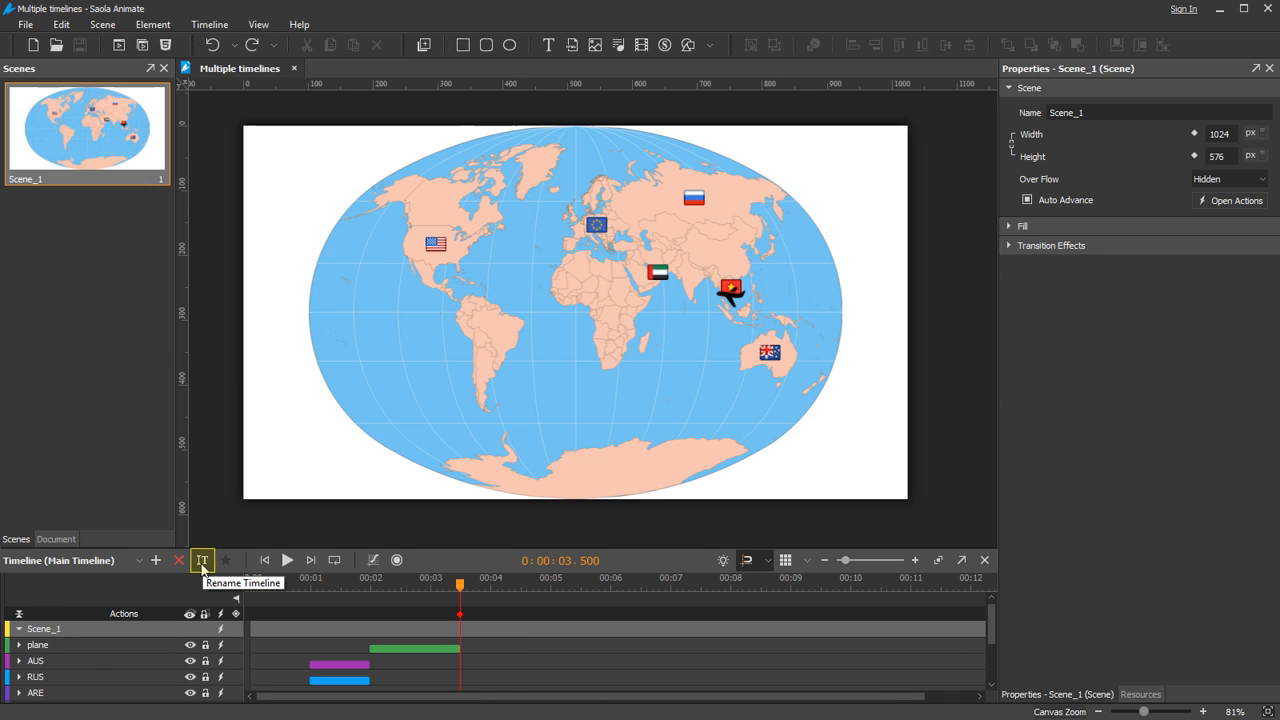
pyautogui.moveTo(195, 578)
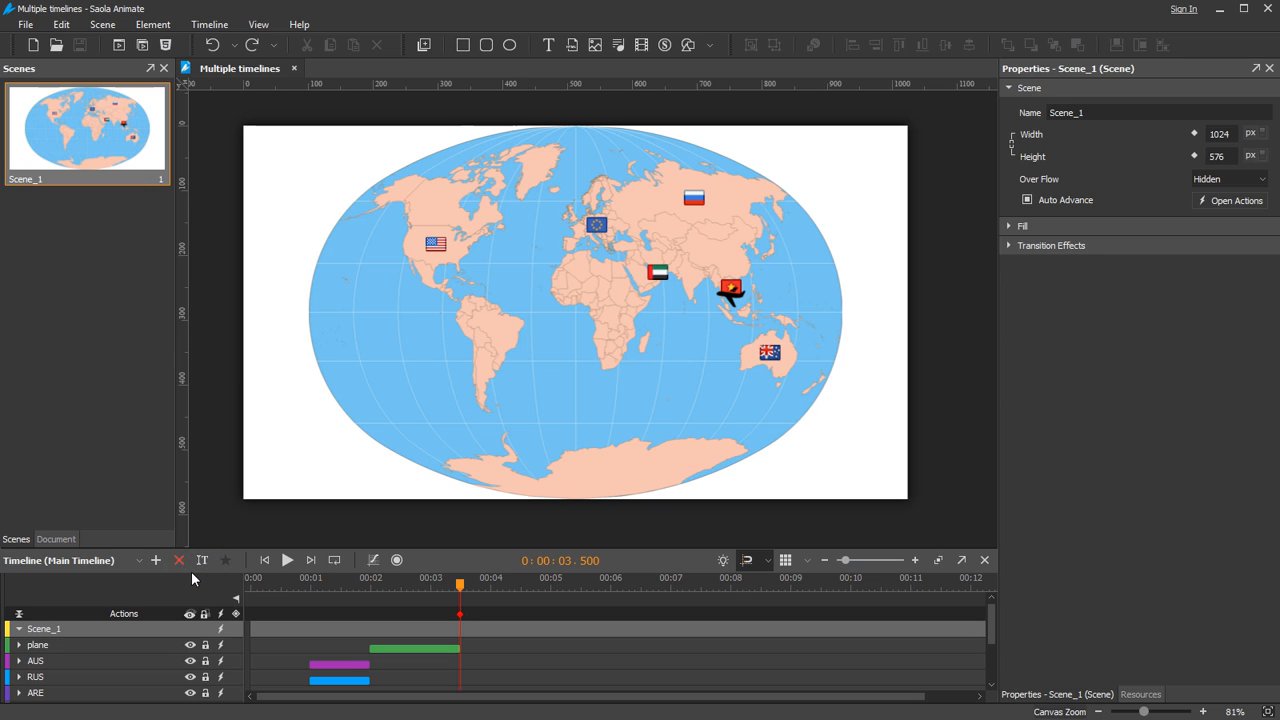
pyautogui.moveTo(179, 560)
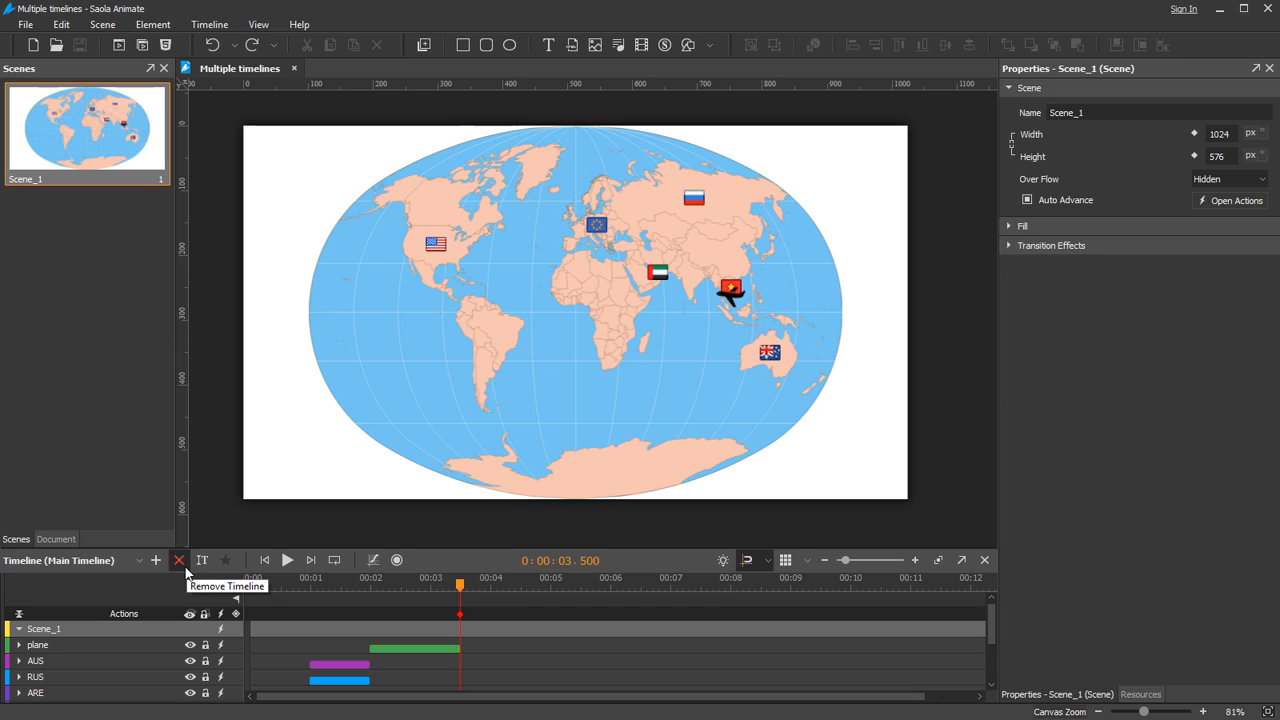
pyautogui.moveTo(185, 572)
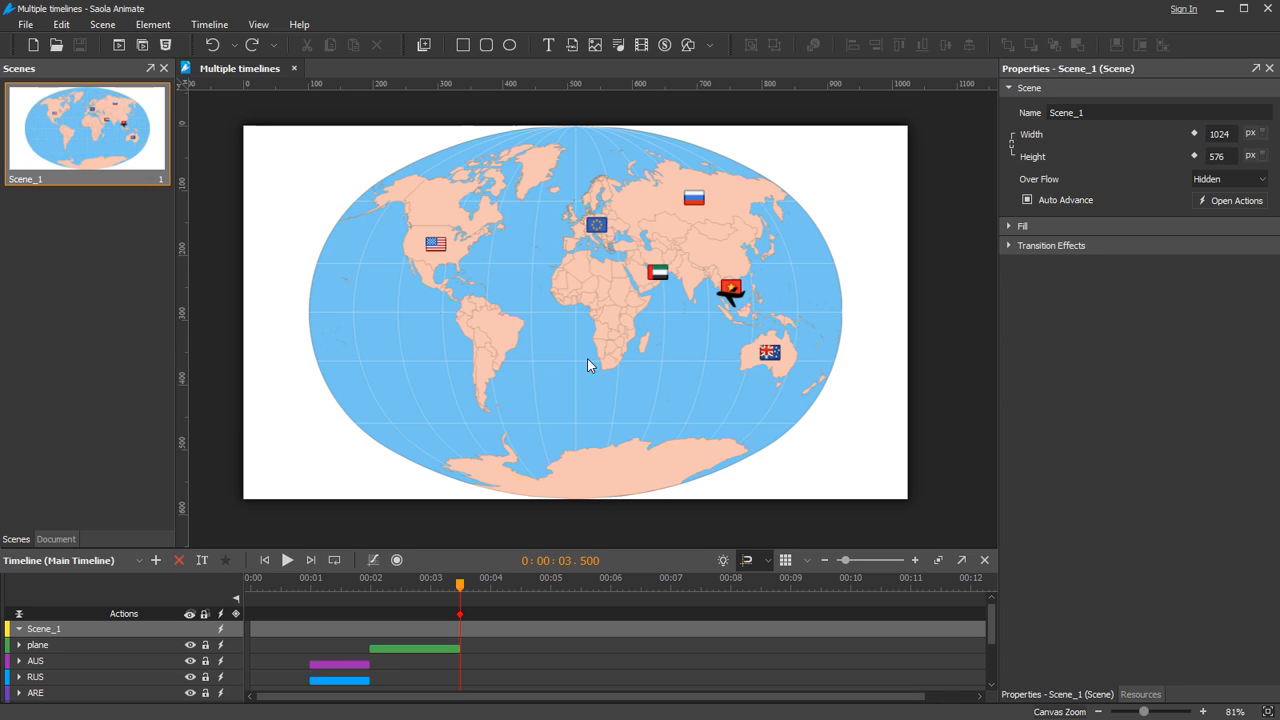
pyautogui.moveTo(443, 254)
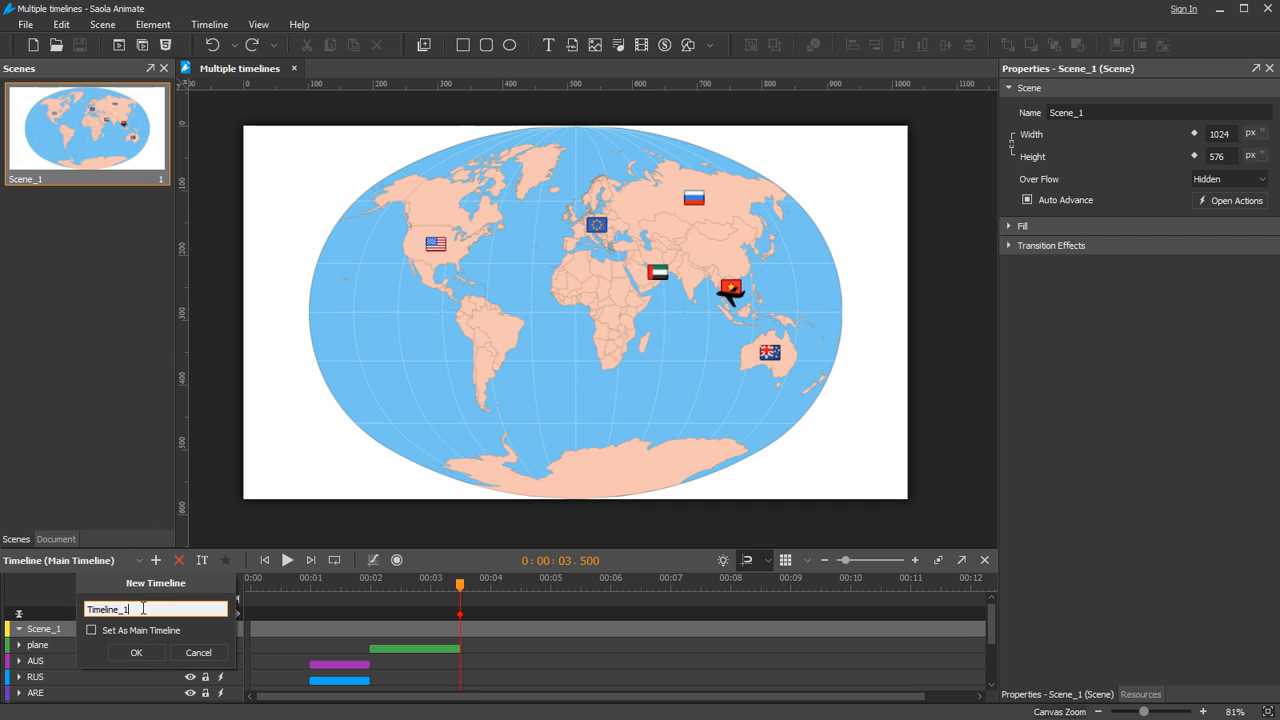
pyautogui.write('NSA')
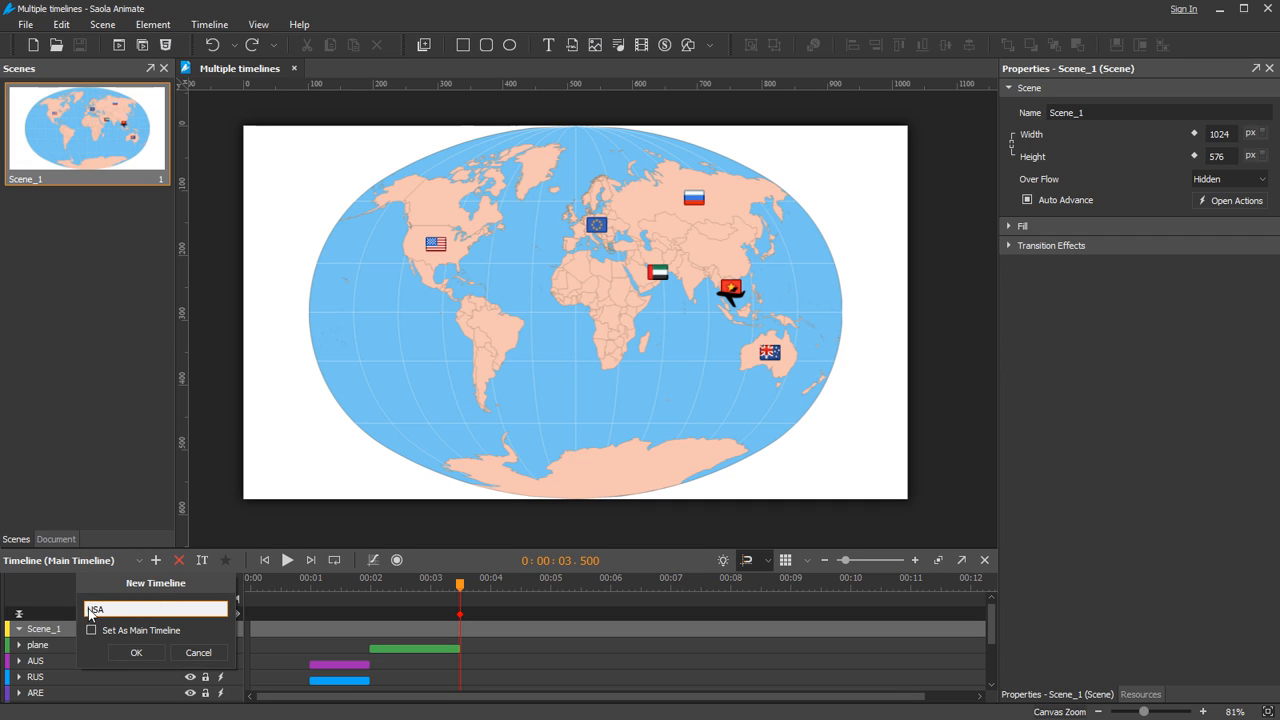
pyautogui.click(136, 652)
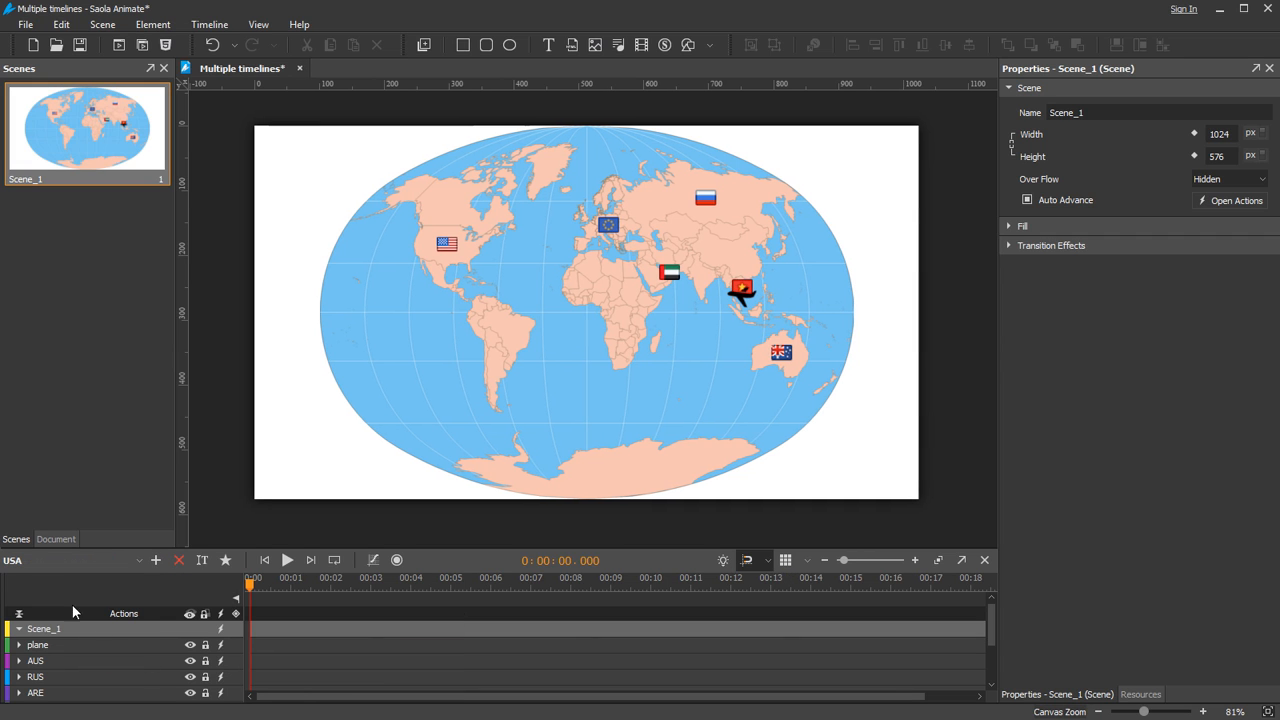
# - Fly the plane along an oriented motion path onto the USA flag at 0:03, then preview twice
pyautogui.click(70, 560)
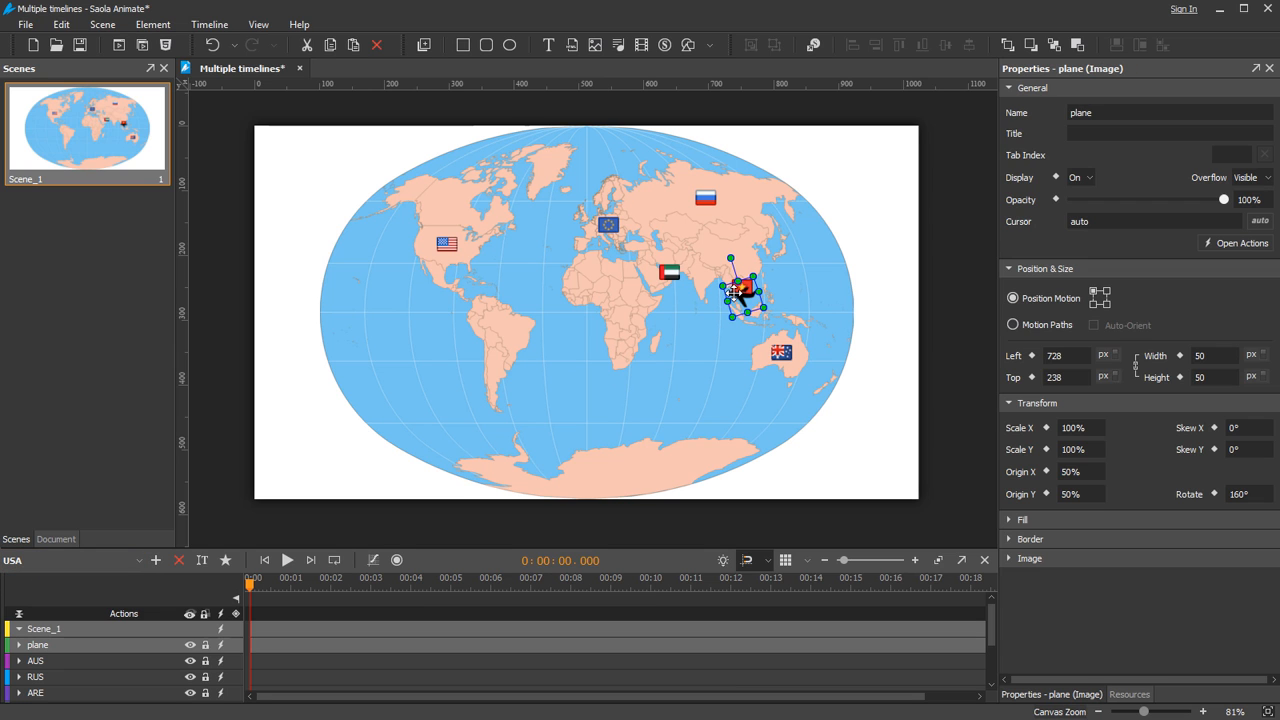
pyautogui.click(1012, 324)
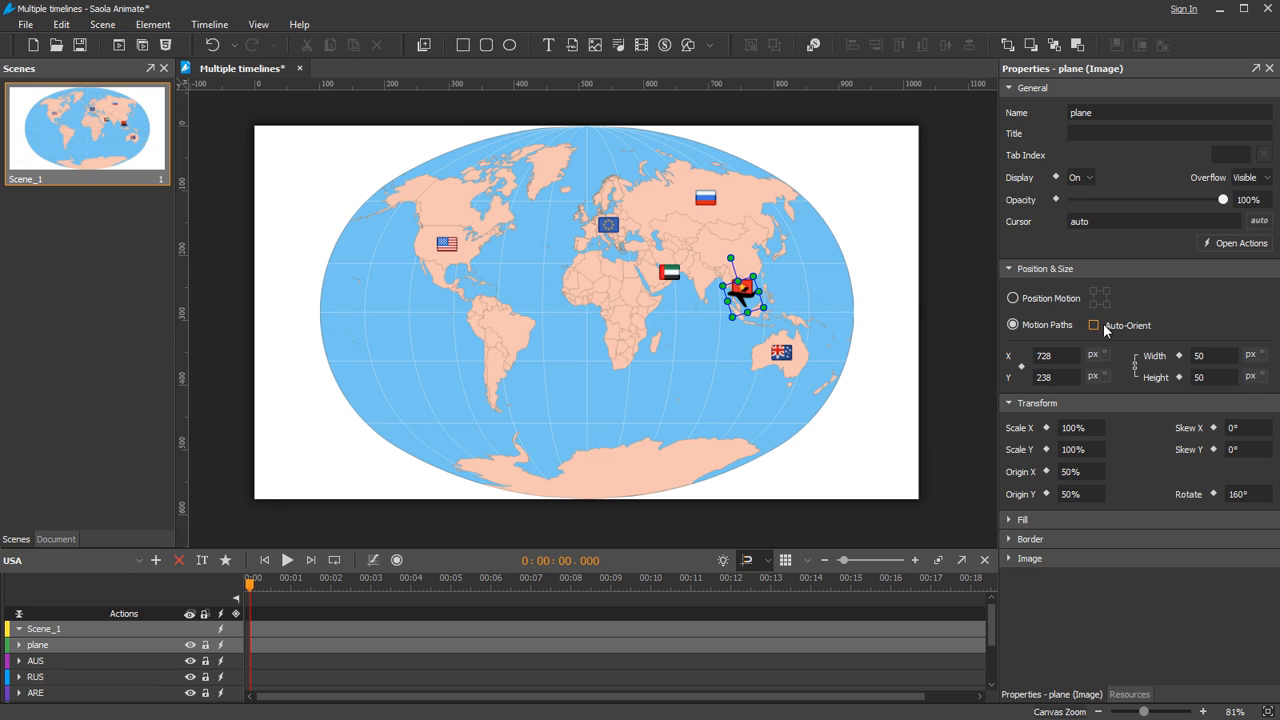
pyautogui.click(1093, 325)
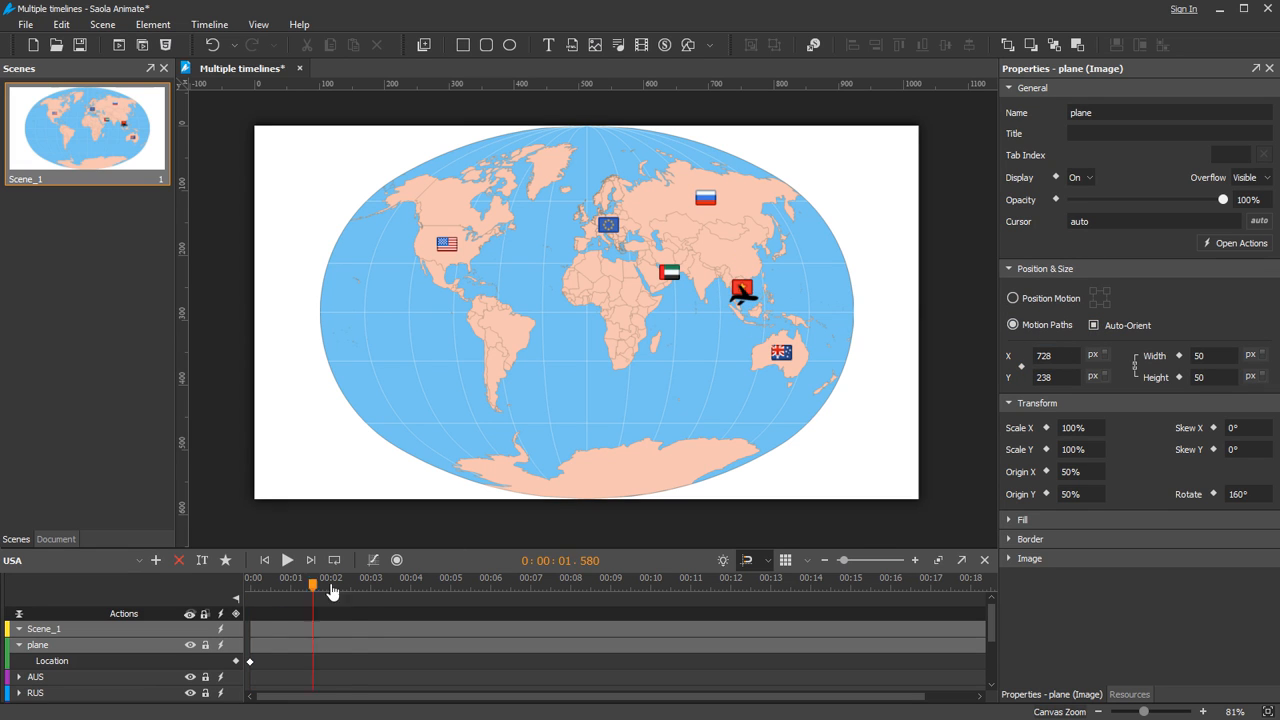
pyautogui.moveTo(313, 578); pyautogui.dragTo(370, 578)
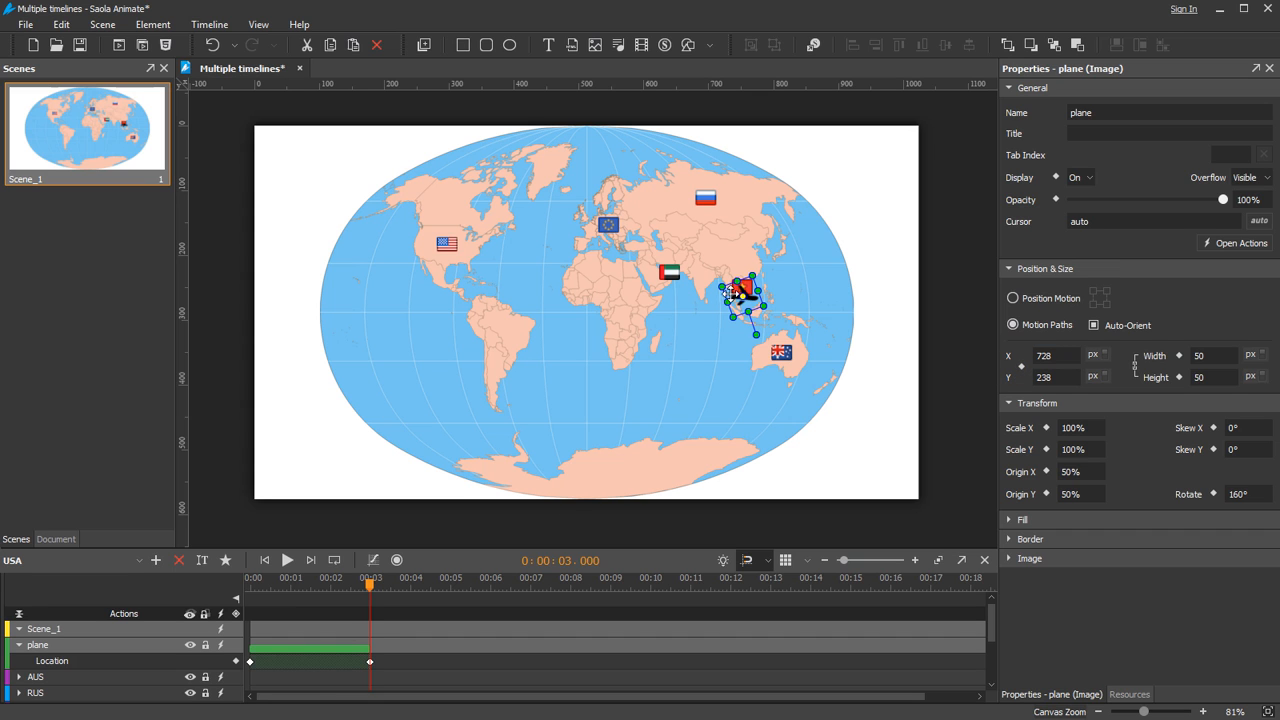
pyautogui.moveTo(745, 290); pyautogui.dragTo(448, 245)
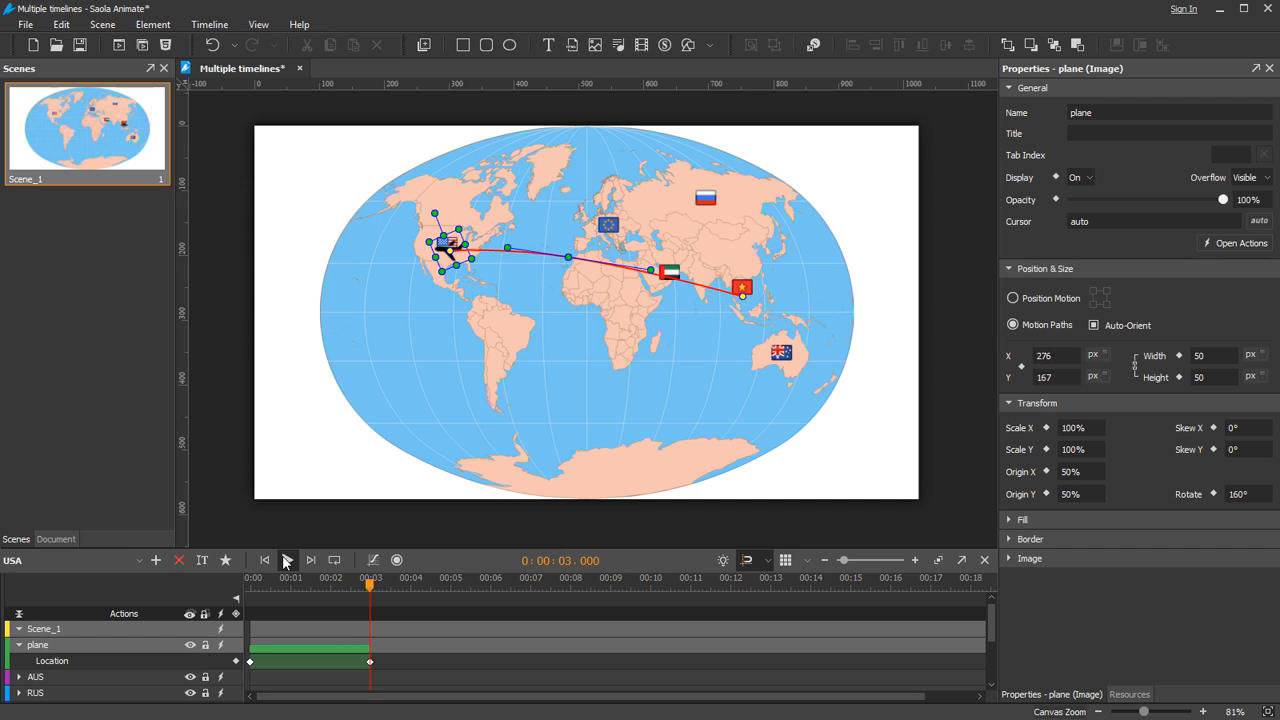
pyautogui.click(373, 560)
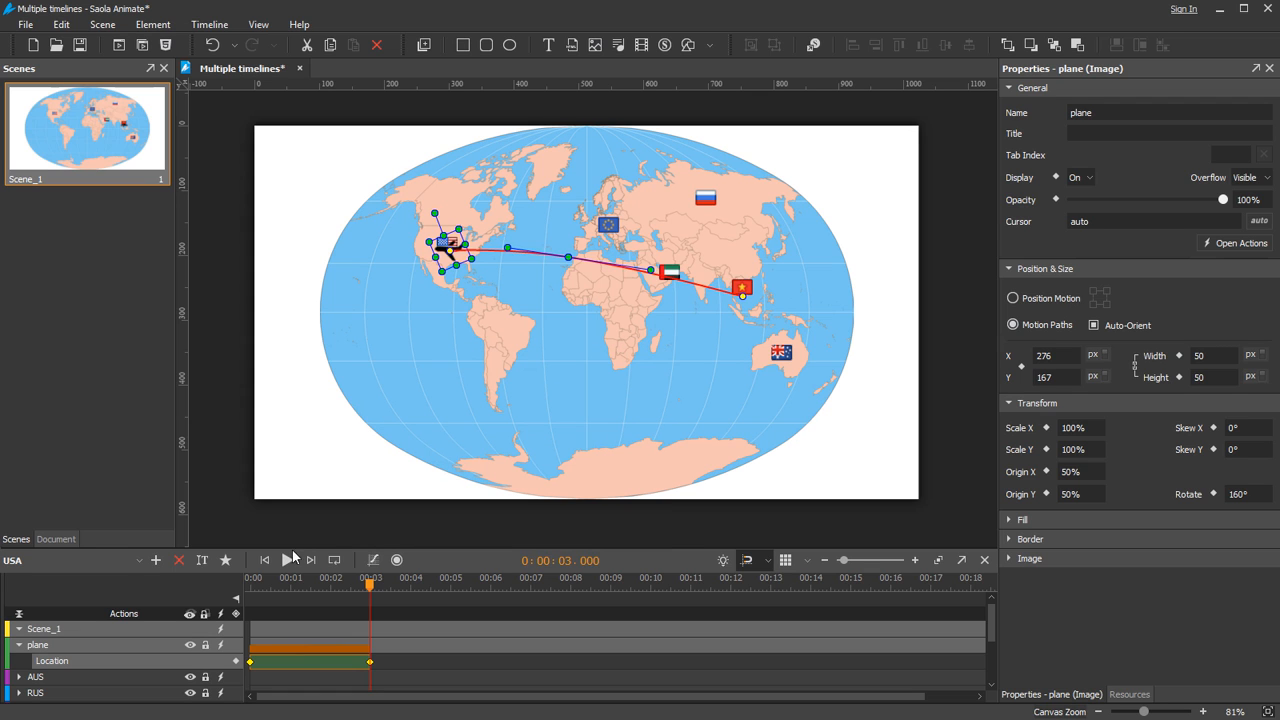
pyautogui.click(287, 560)
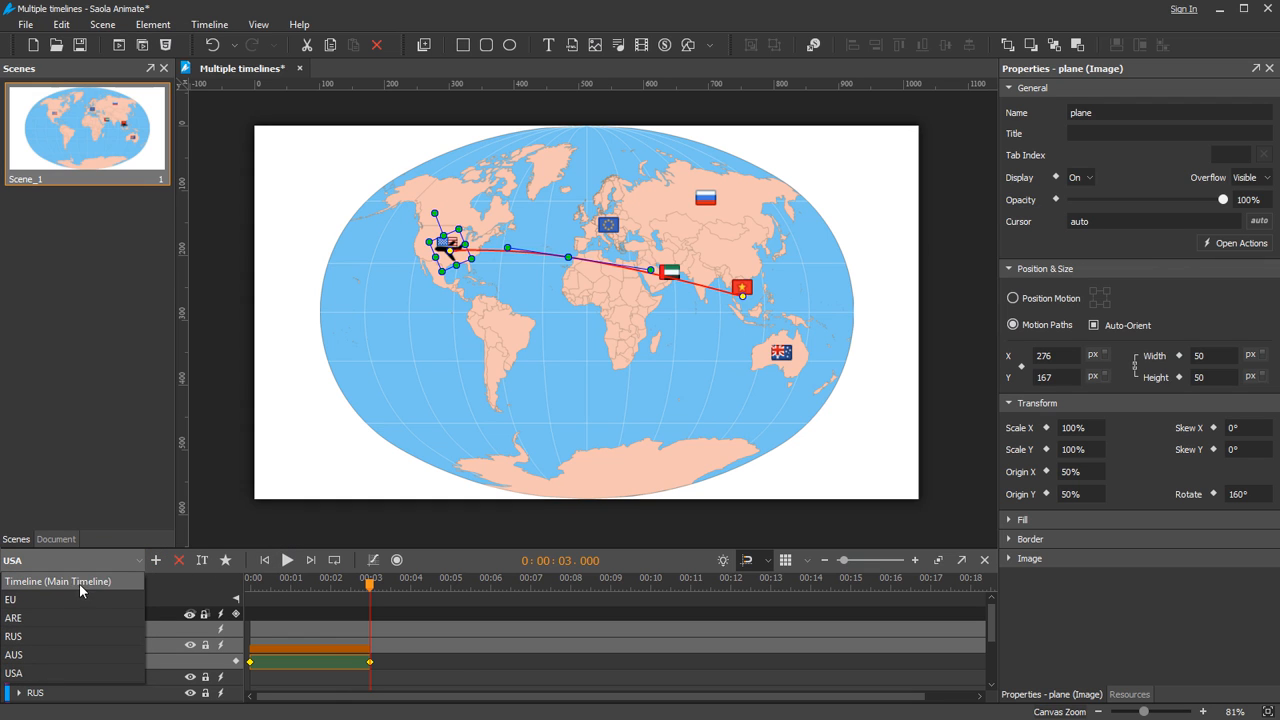
# - Return to the Main Timeline, play the plane's arrival at Vietnam, then stop
pyautogui.click(287, 560)
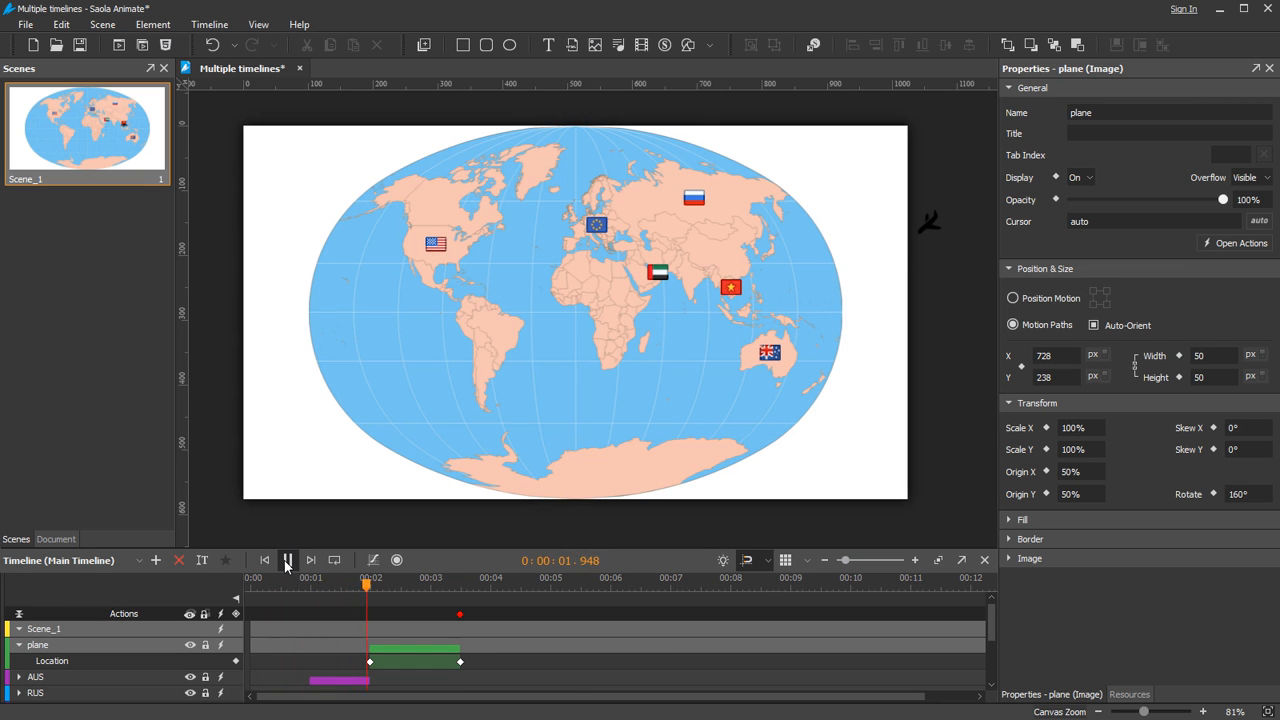
pyautogui.click(287, 560)
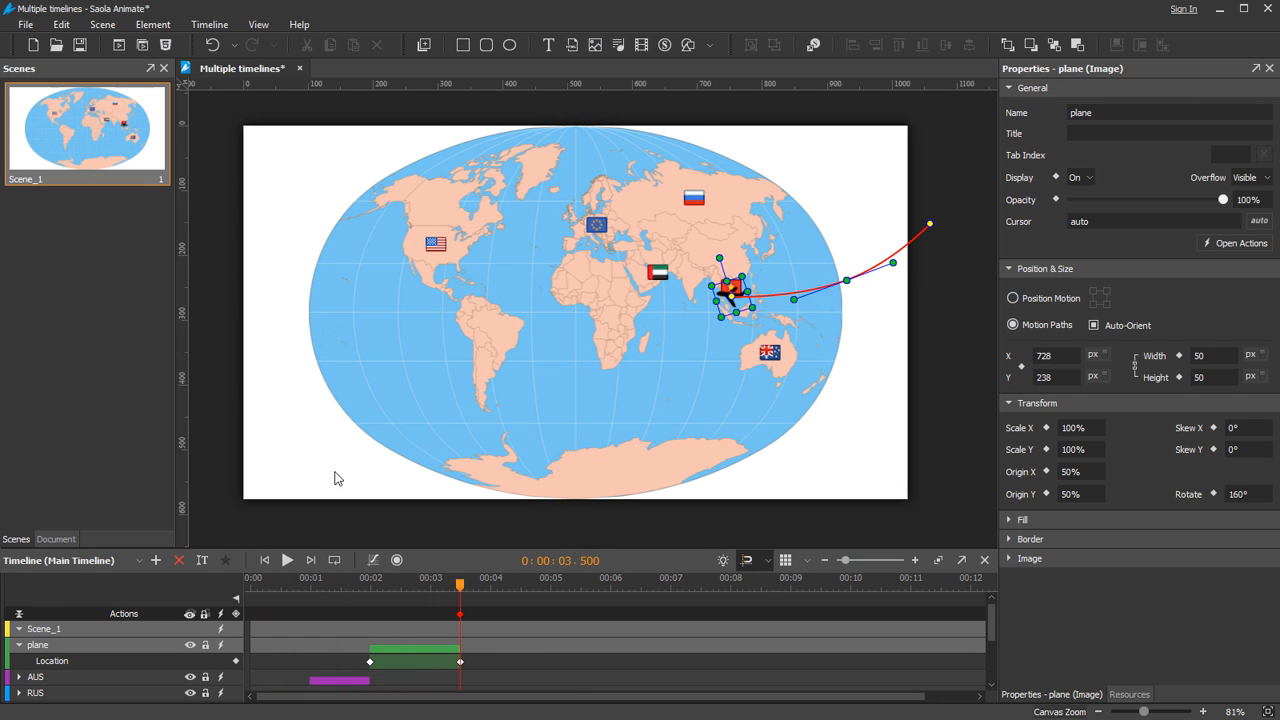
# - Give the USA flag a Mouse Click action that starts the USA timeline
pyautogui.rightClick(435, 243)
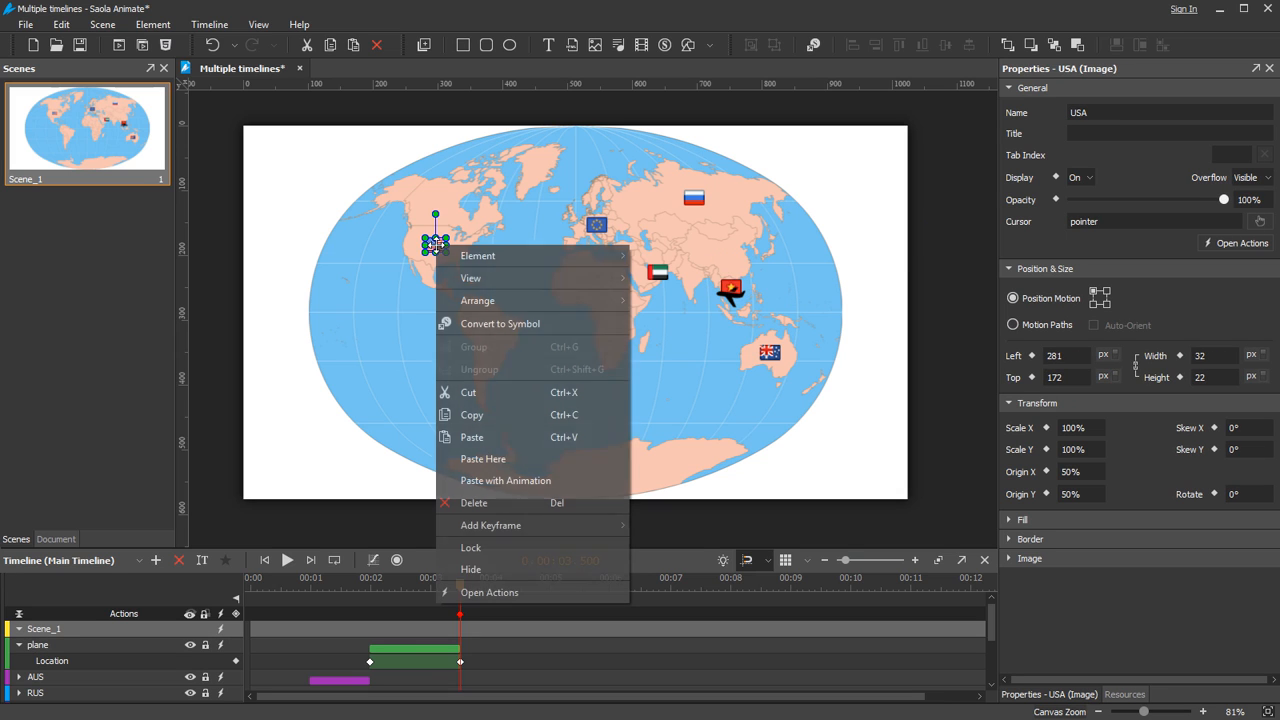
pyautogui.click(489, 592)
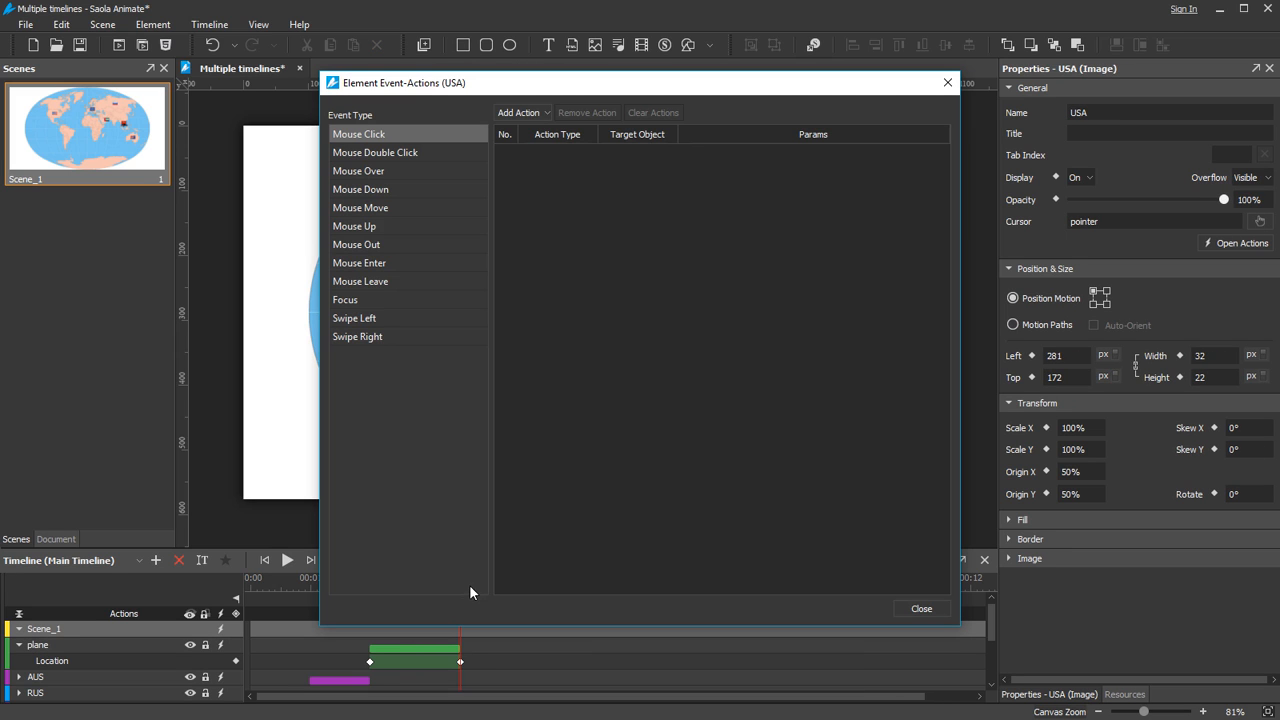
pyautogui.moveTo(518, 112)
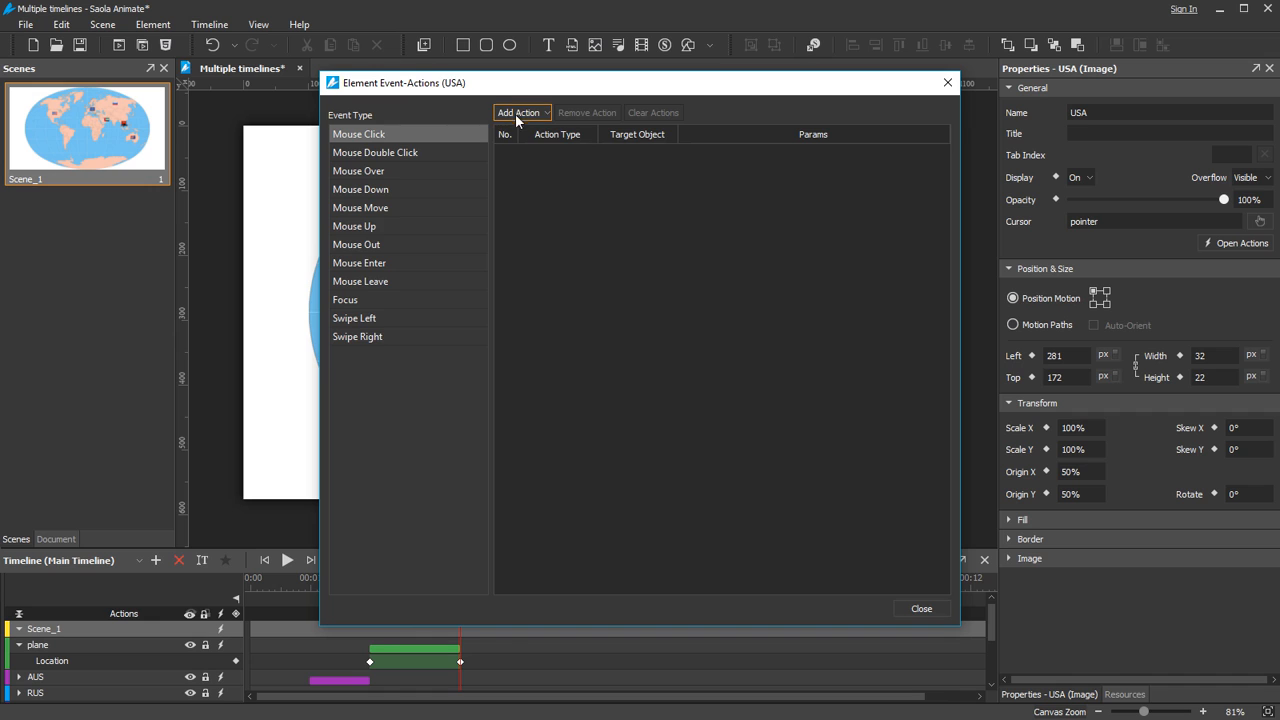
pyautogui.click(519, 112)
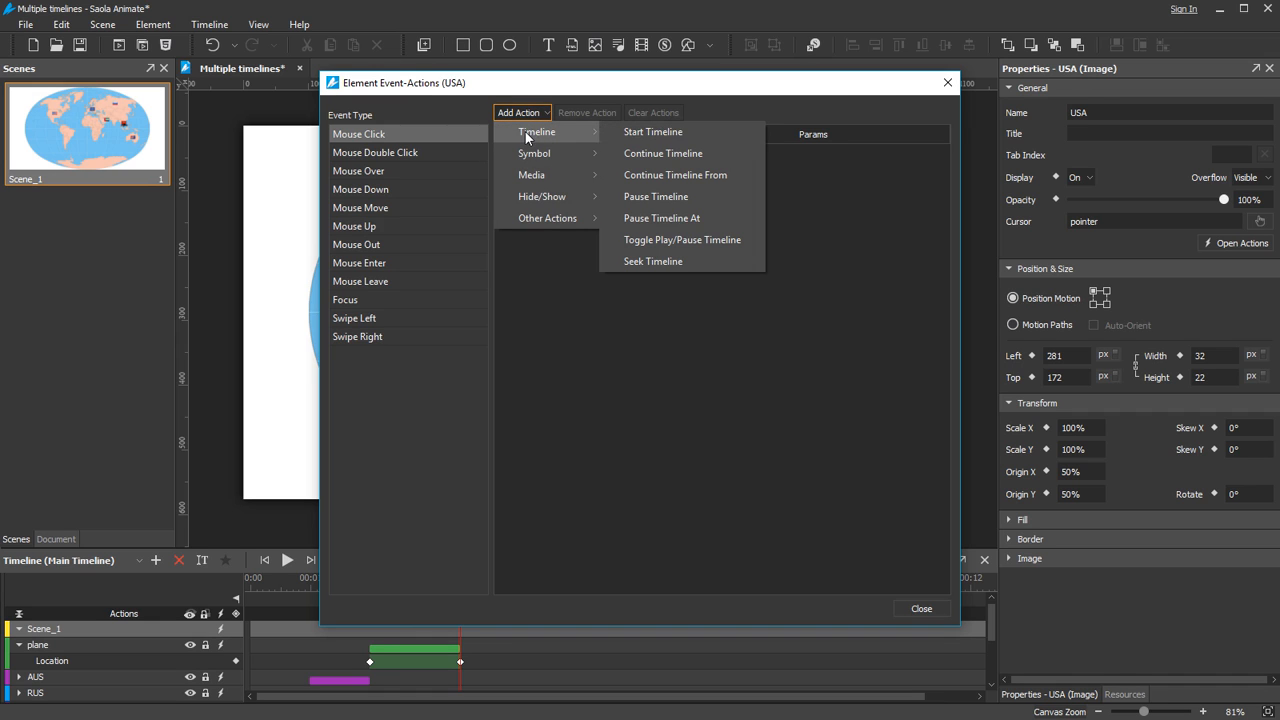
pyautogui.moveTo(652, 131)
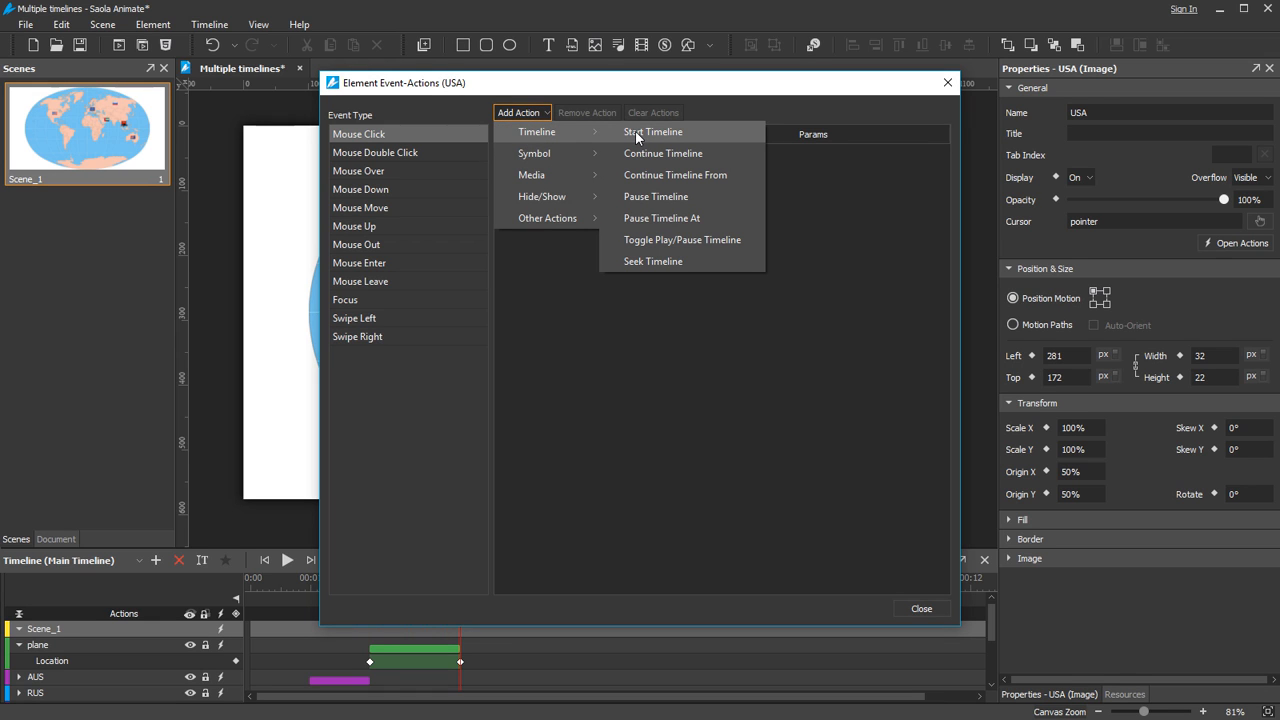
pyautogui.click(651, 131)
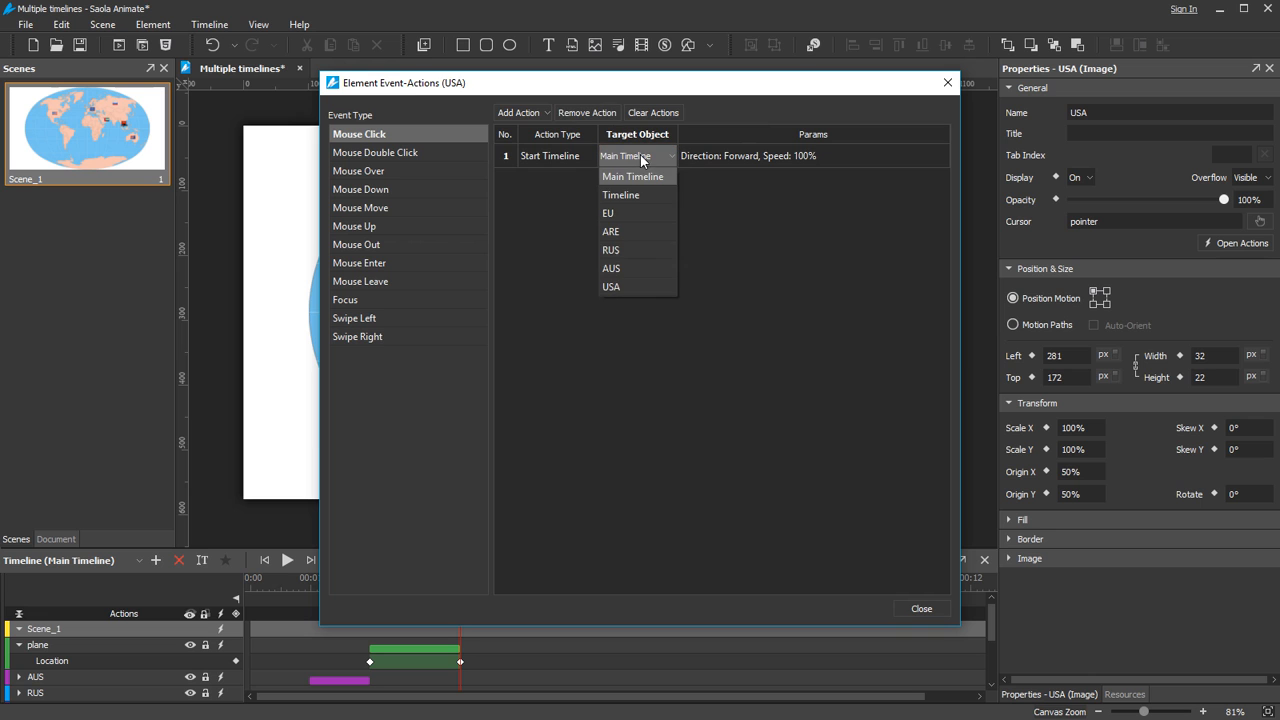
pyautogui.click(611, 287)
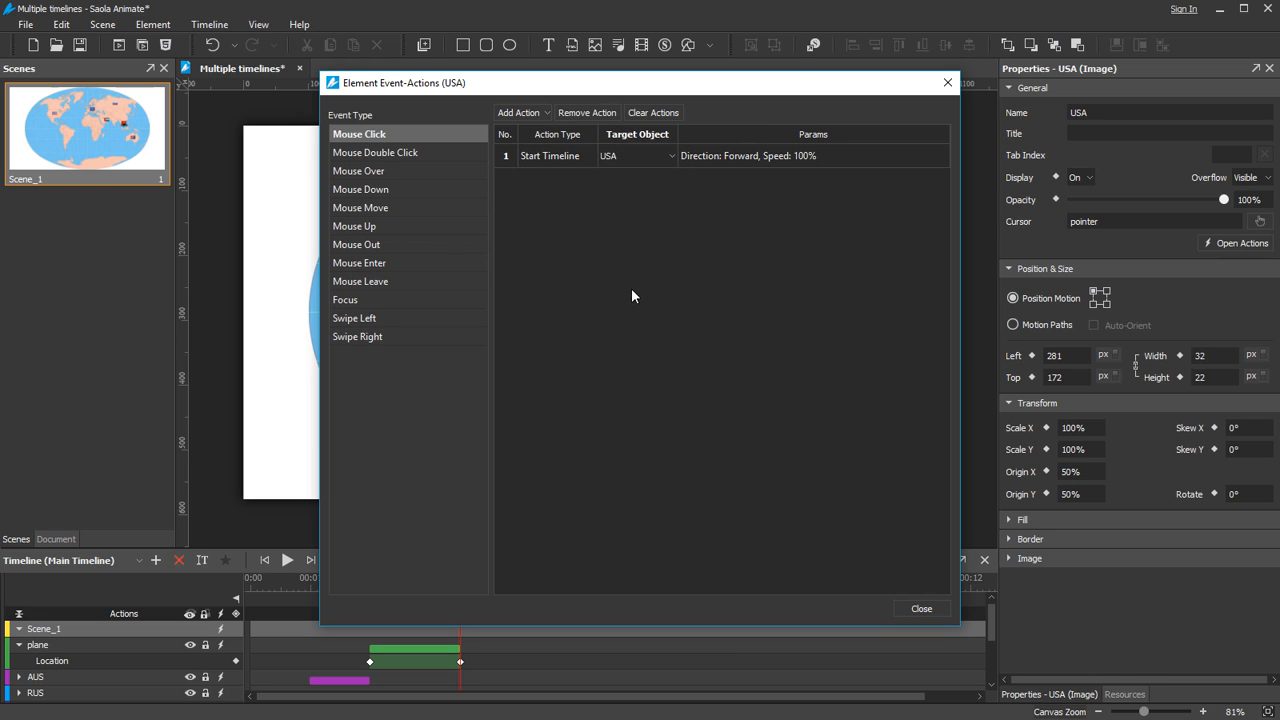
pyautogui.click(920, 608)
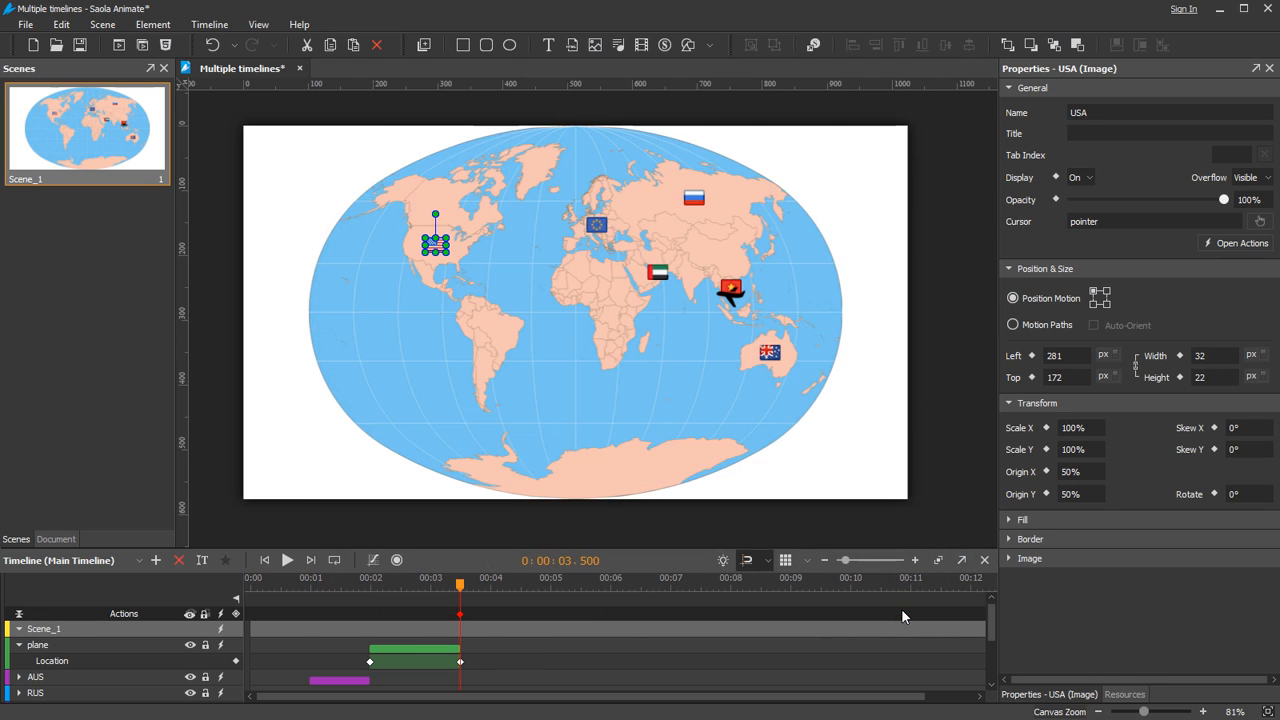
# - Preview the world map project in the web browser
pyautogui.click(142, 45)
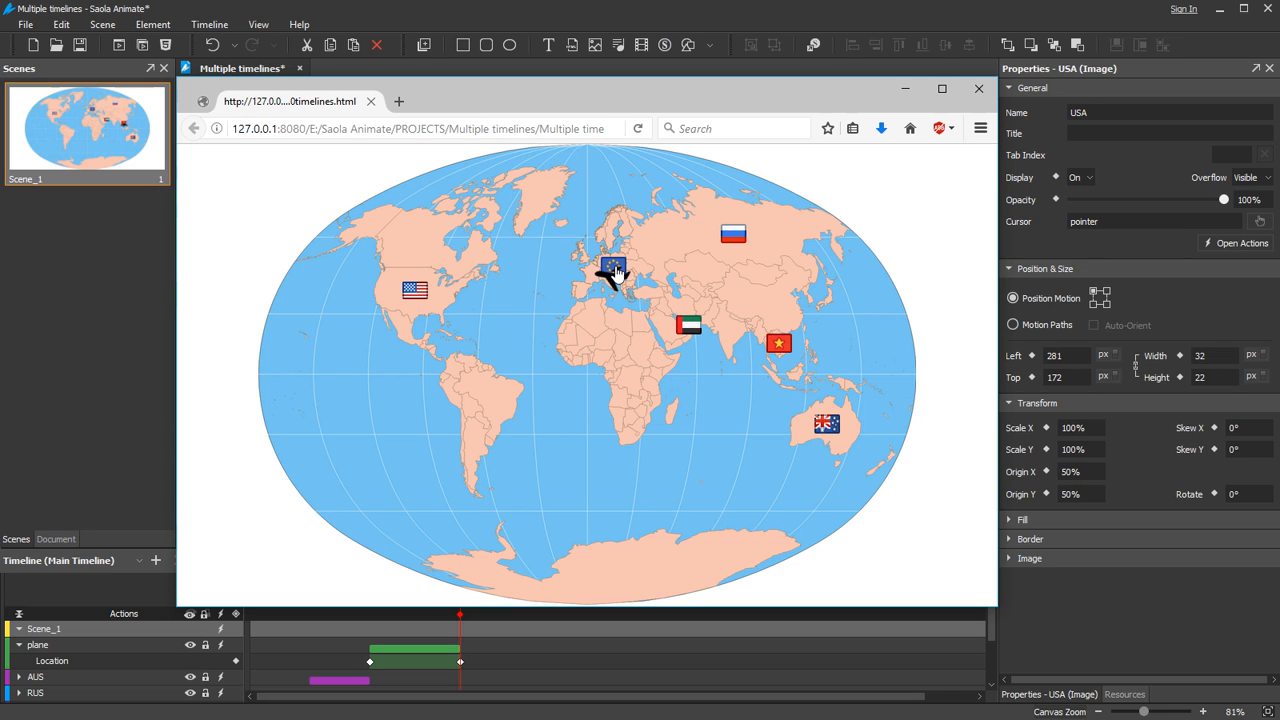
pyautogui.moveTo(890, 334)
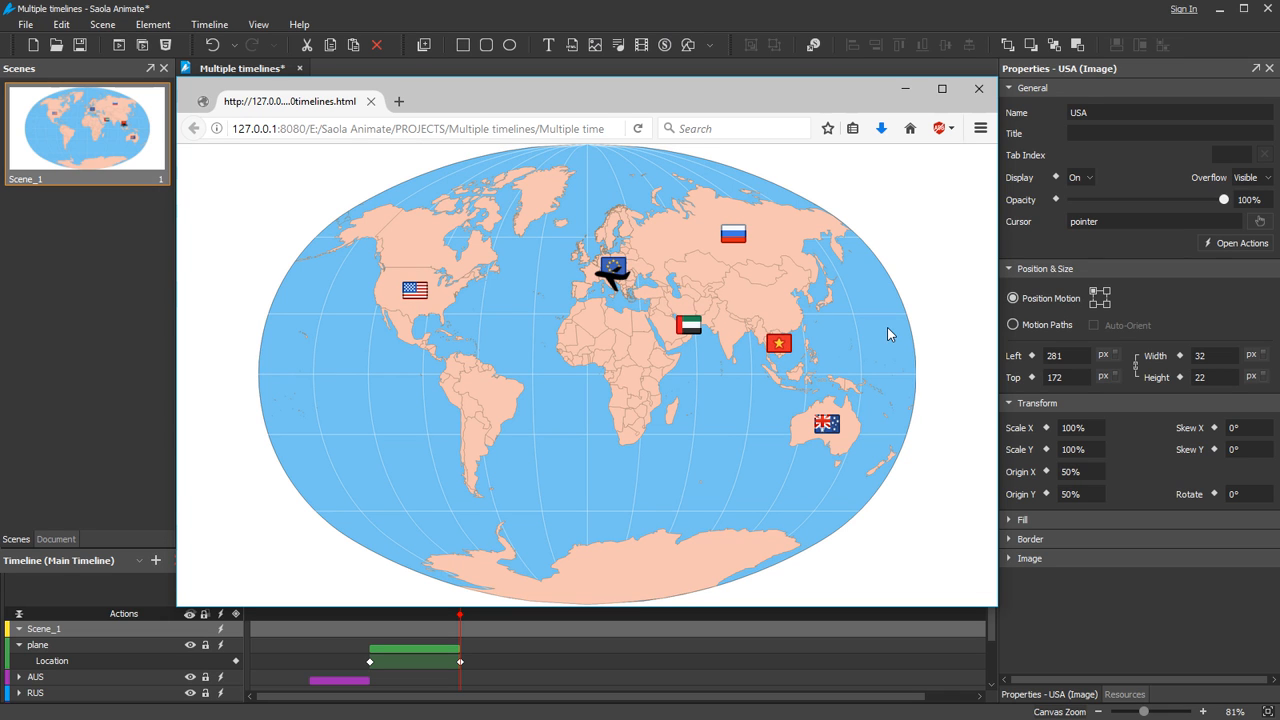